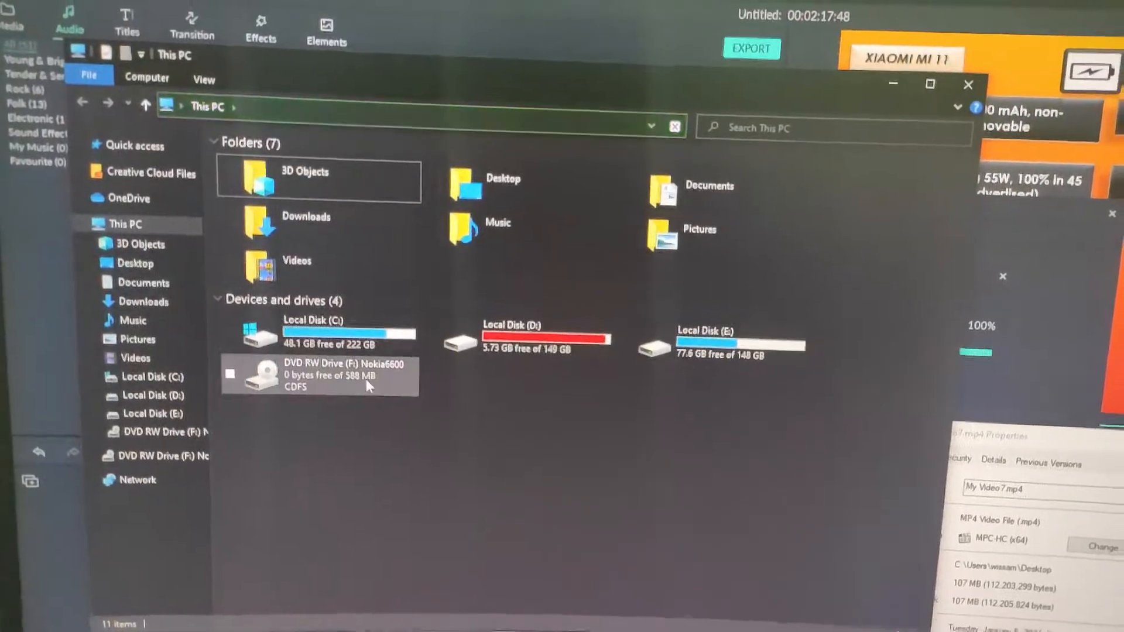
Open the Nokia6600 disc in DVD RW Drive (F:) via its right-click menu
right_click(319, 375)
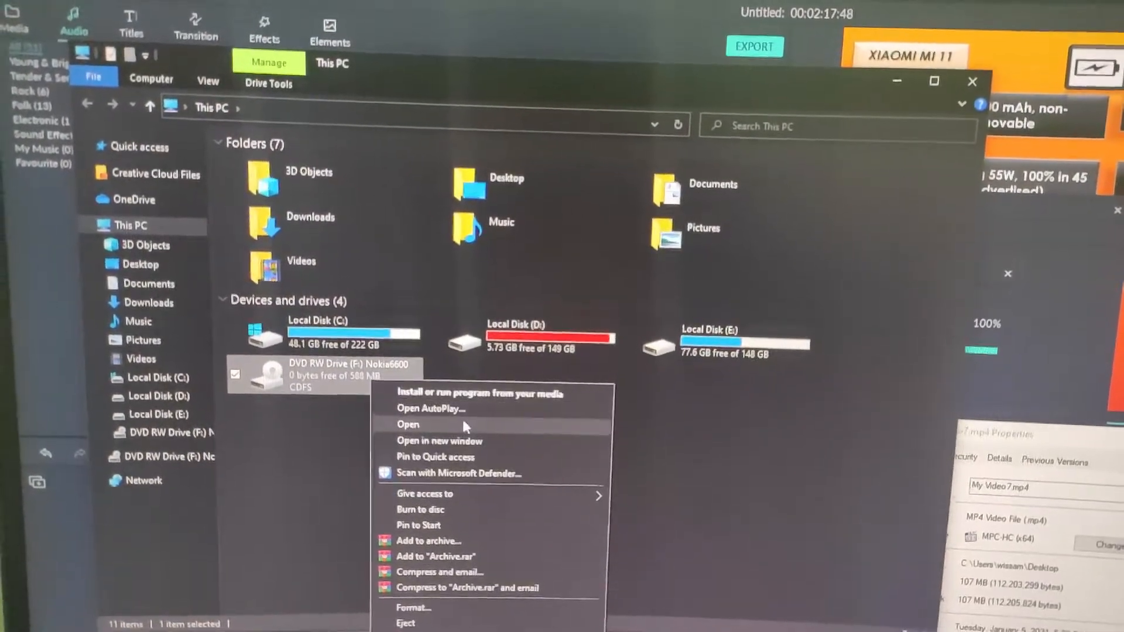
left_click(407, 423)
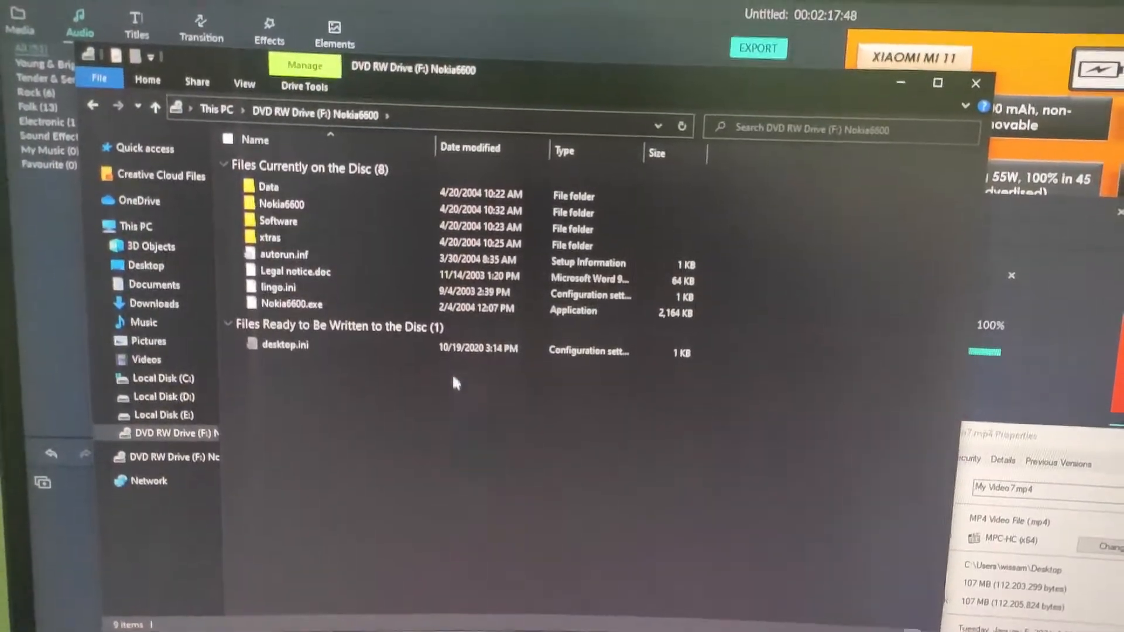